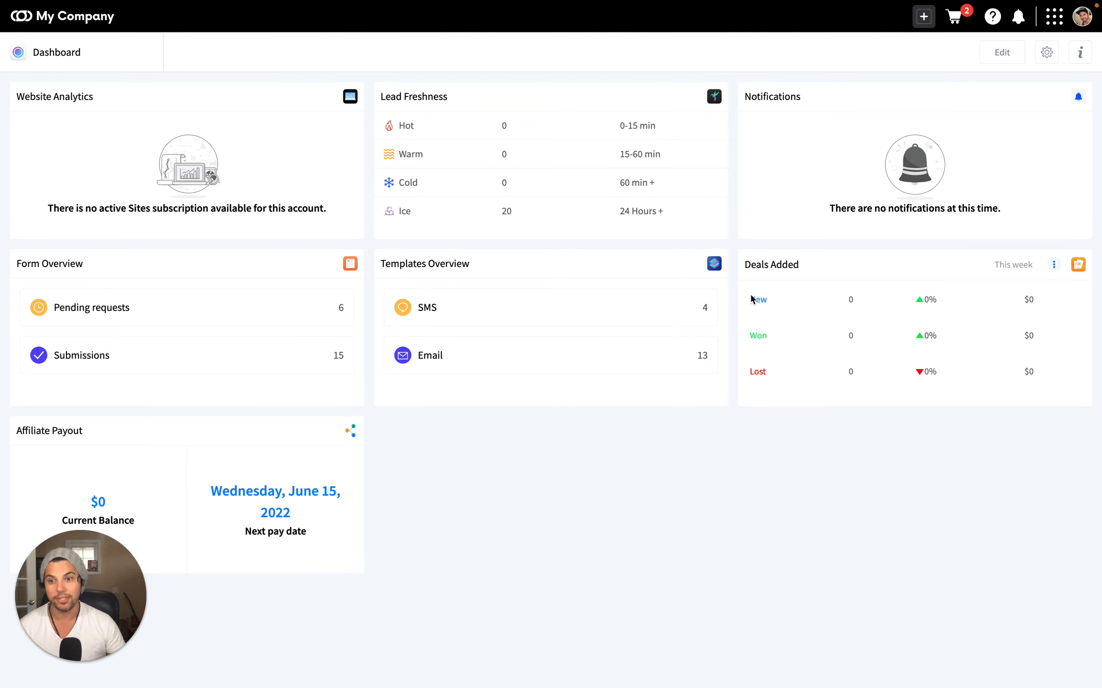
Step: Show the Projects analytics overview for client Cleaver Brooks with Facebook and Google Ads figures
{"action": "left_click", "coordinate": [1053, 16]}
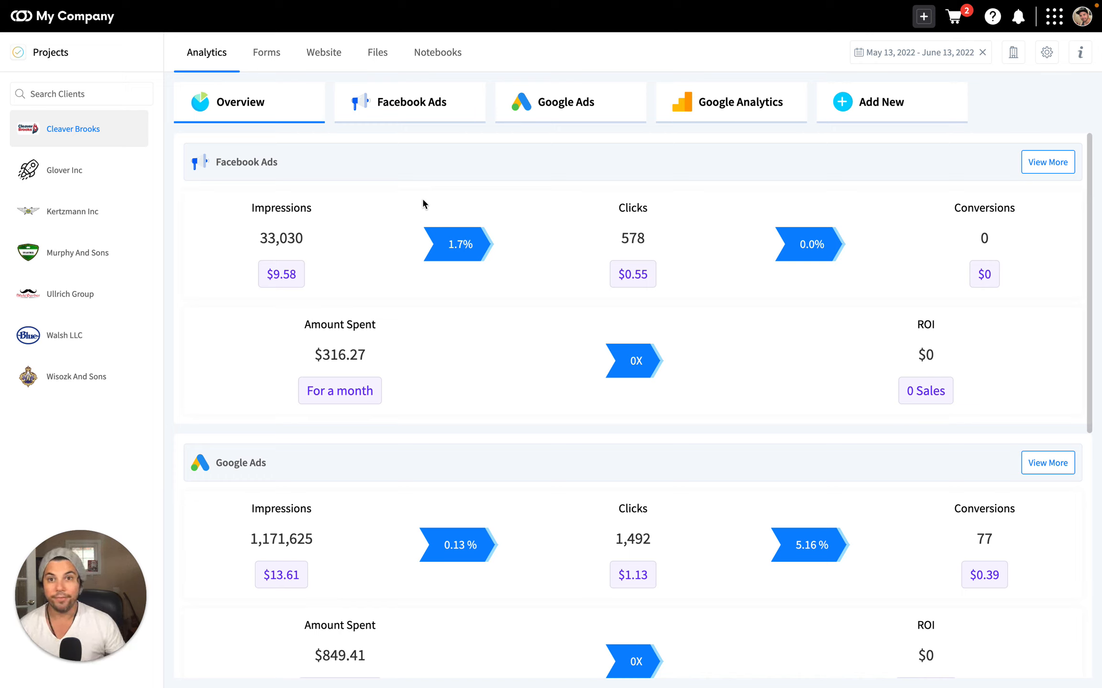
{"action": "mouse_move", "coordinate": [394, 109]}
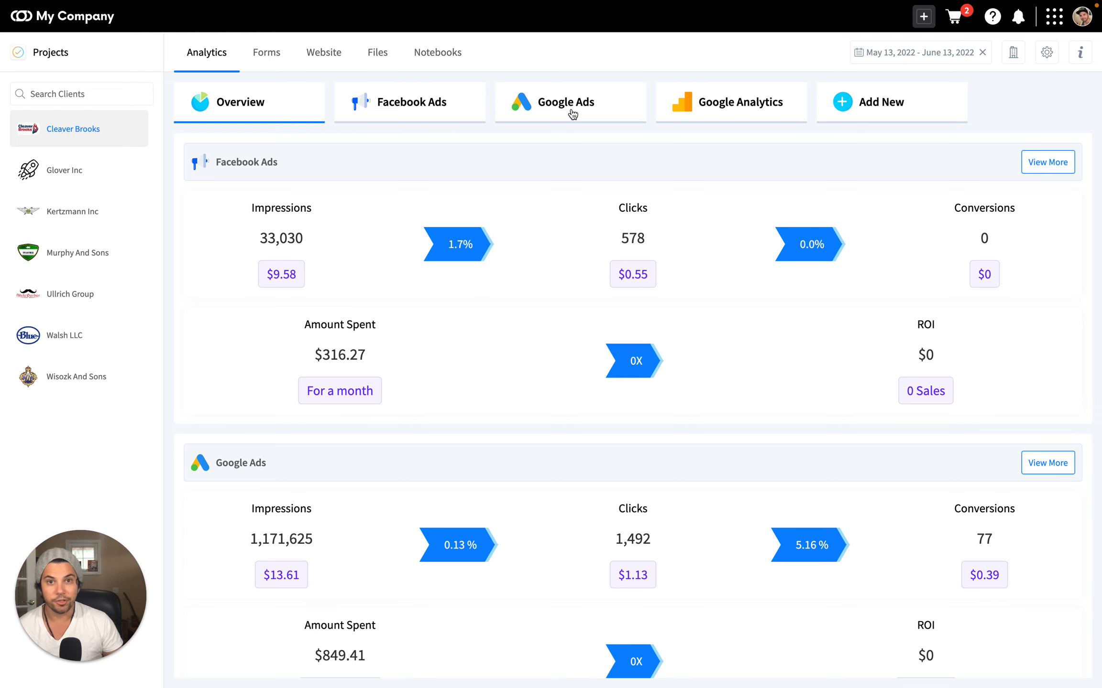
Step: Switch to the Google Ads analytics and load the campaigns table with budgets, statuses, clicks and impressions
{"action": "left_click", "coordinate": [570, 102]}
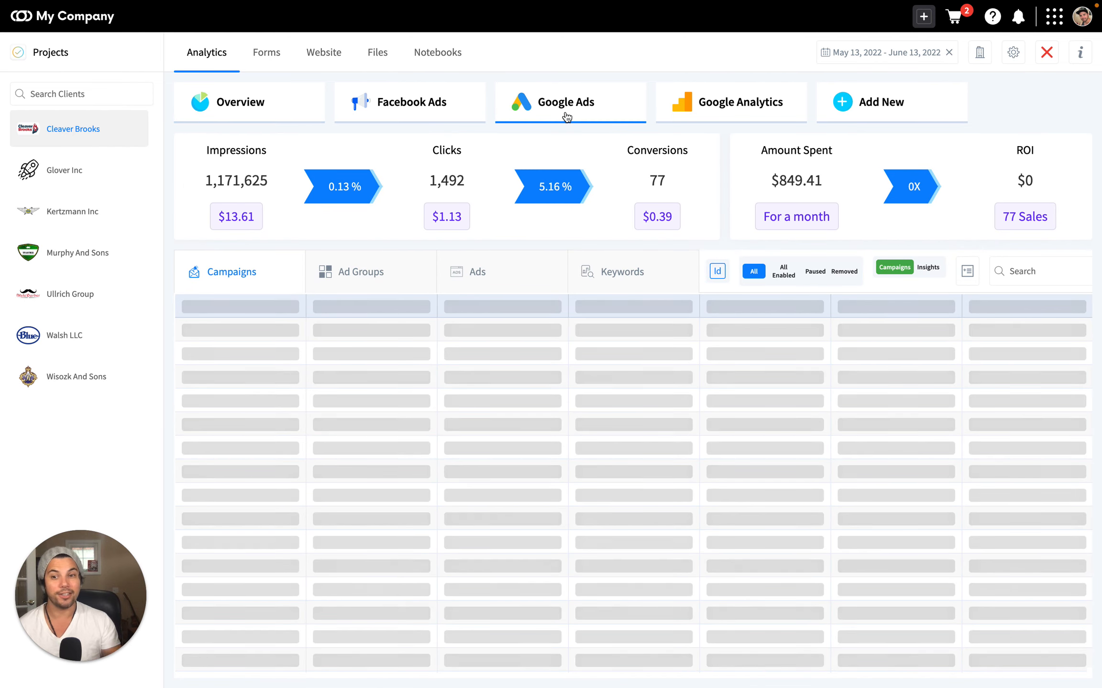
{"action": "left_click", "coordinate": [564, 102]}
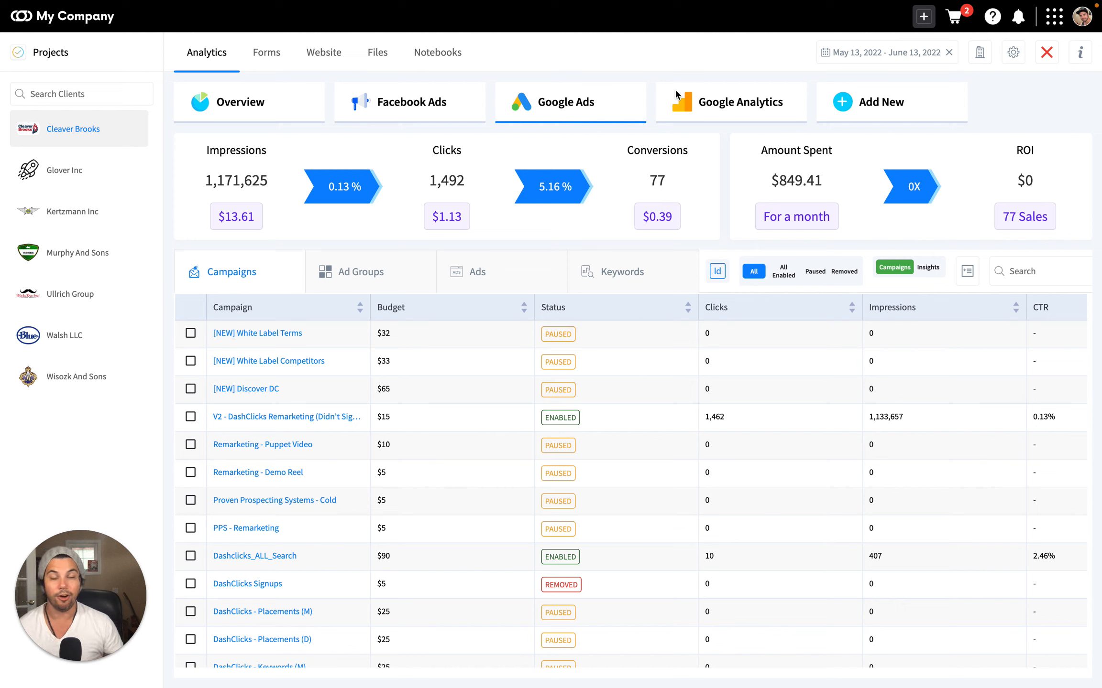
{"action": "mouse_move", "coordinate": [1046, 51]}
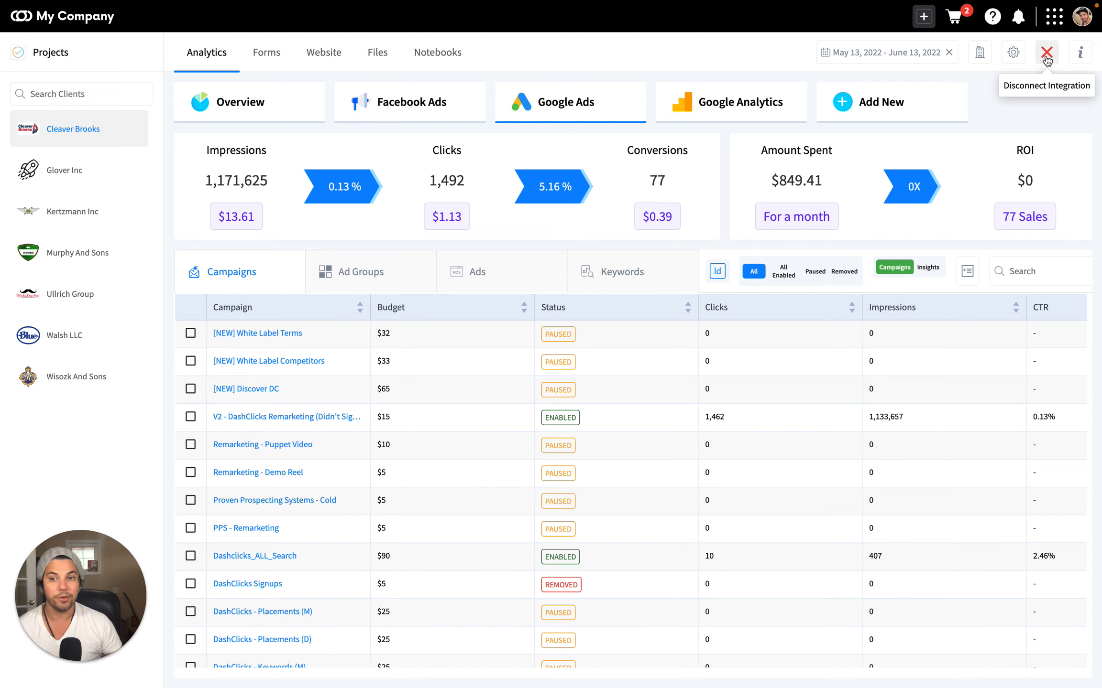
{"action": "mouse_move", "coordinate": [1037, 63]}
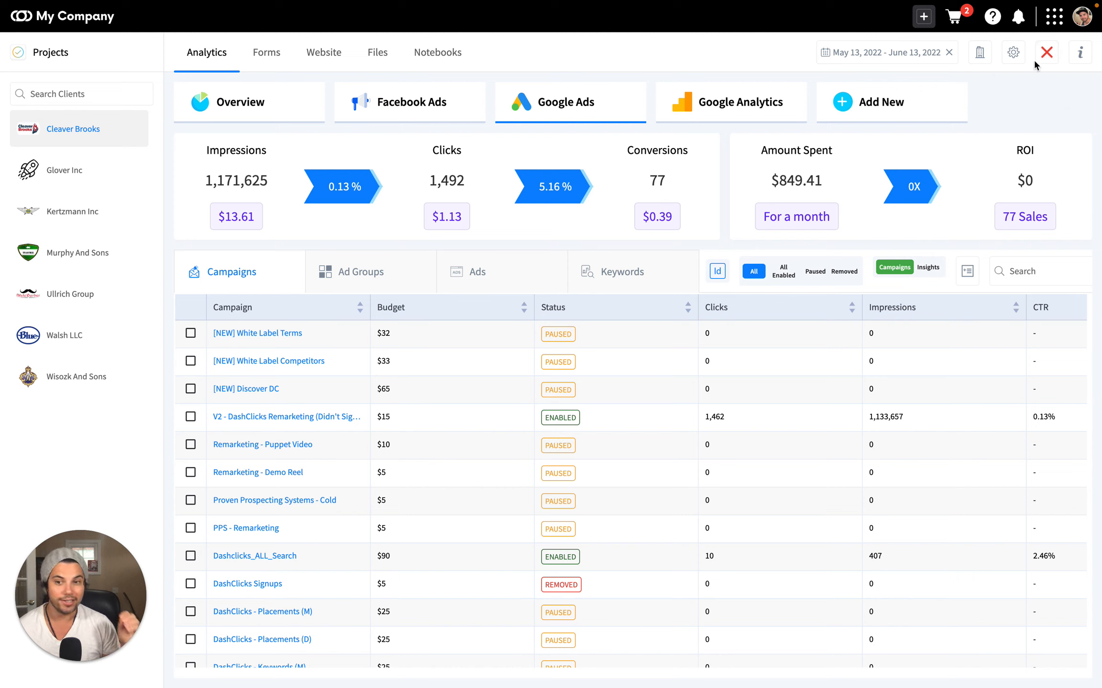